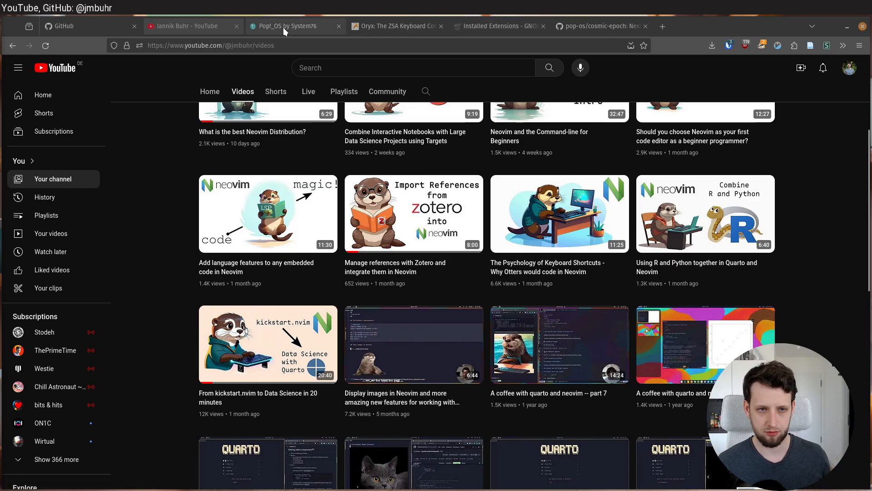
Switch to the Pop!_OS by System76 home page and scroll down through it
click(294, 26)
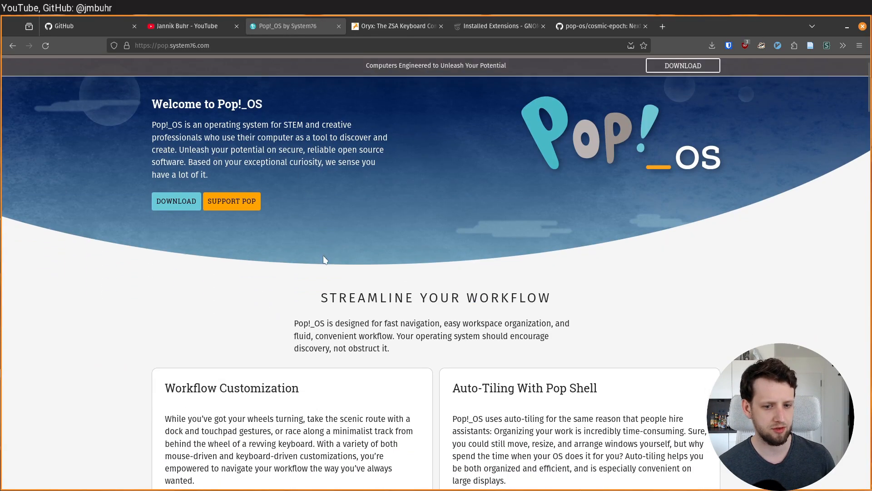
scroll(down, 3)
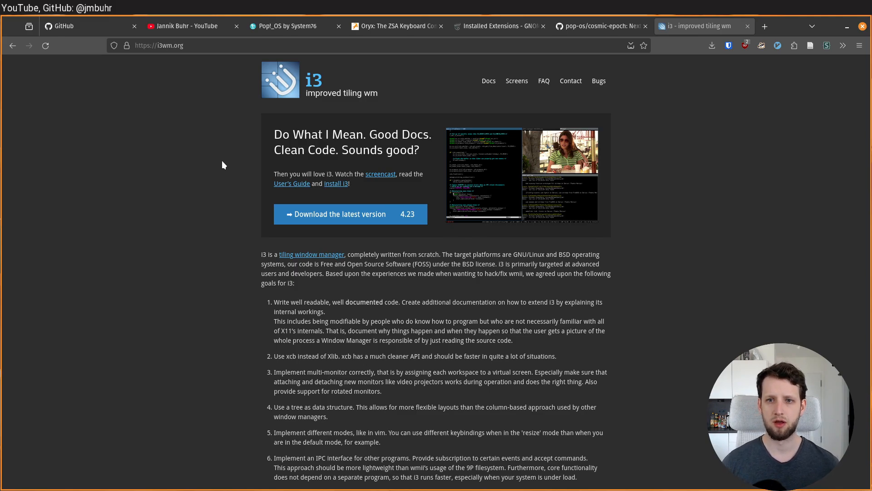
mouse_move(268, 181)
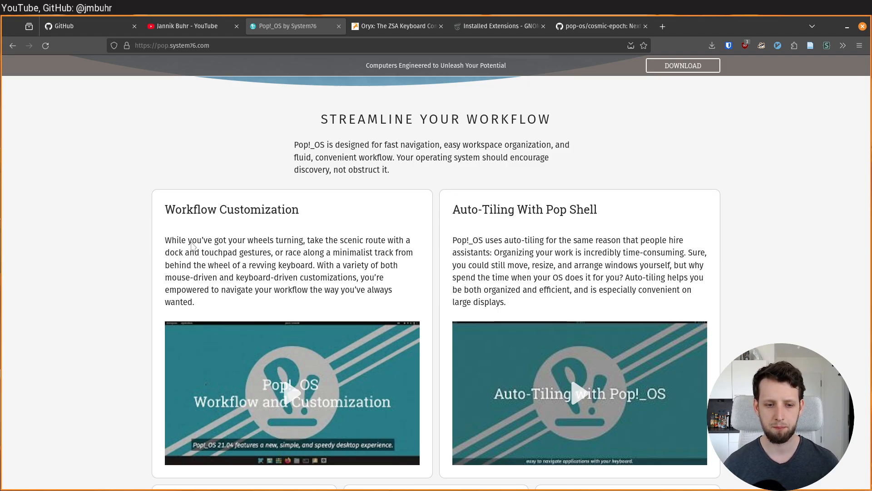
mouse_move(237, 270)
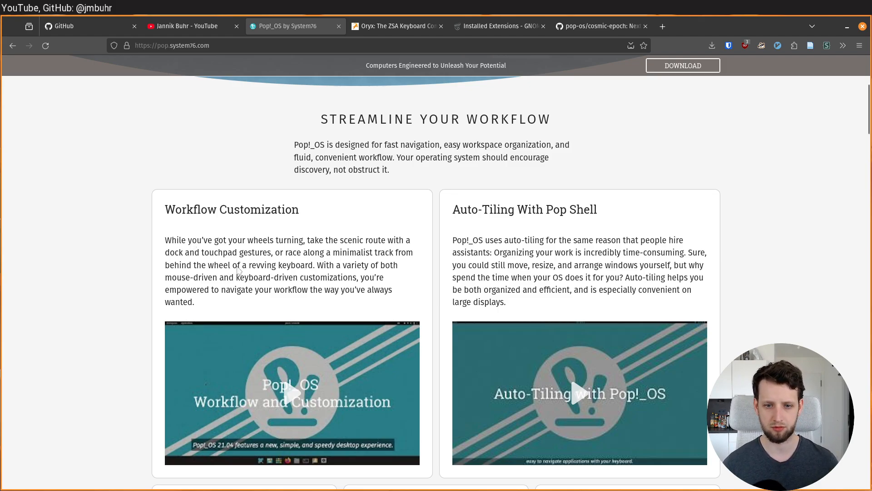
mouse_move(255, 263)
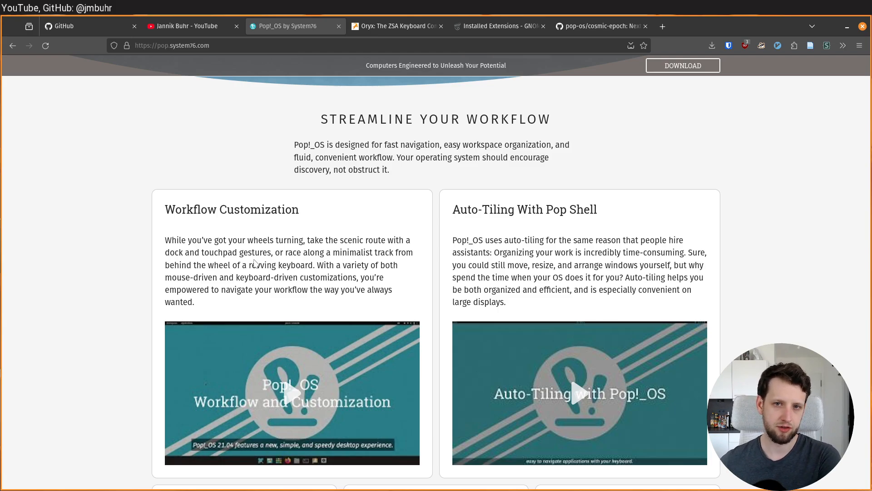
Show the installed GNOME extensions list and scroll through entries like Pop Shell and Space Bar
click(498, 26)
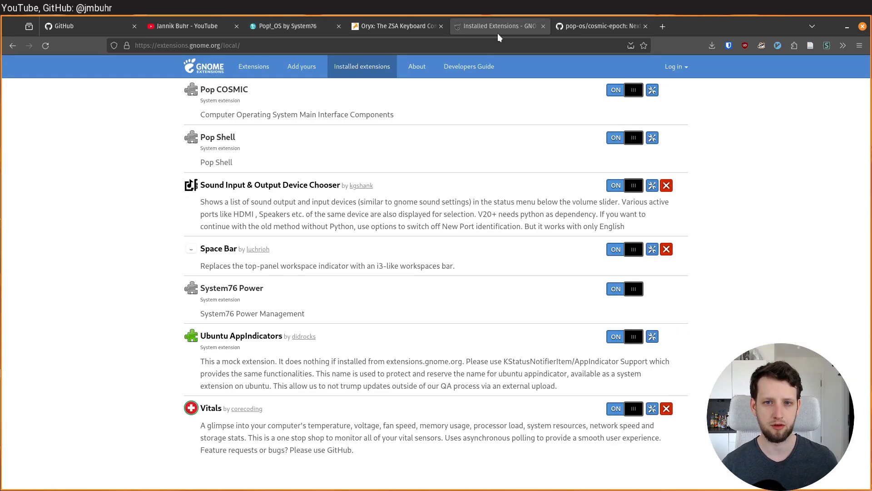
scroll(up, 3)
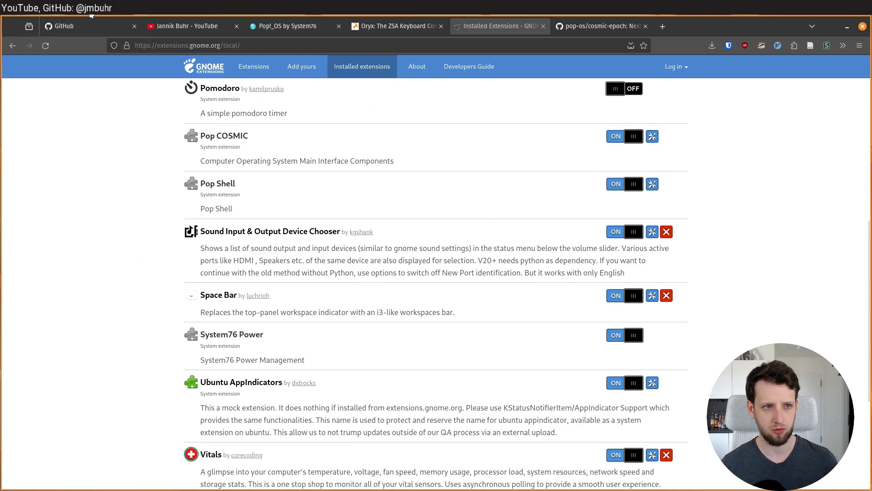
scroll(up, 3)
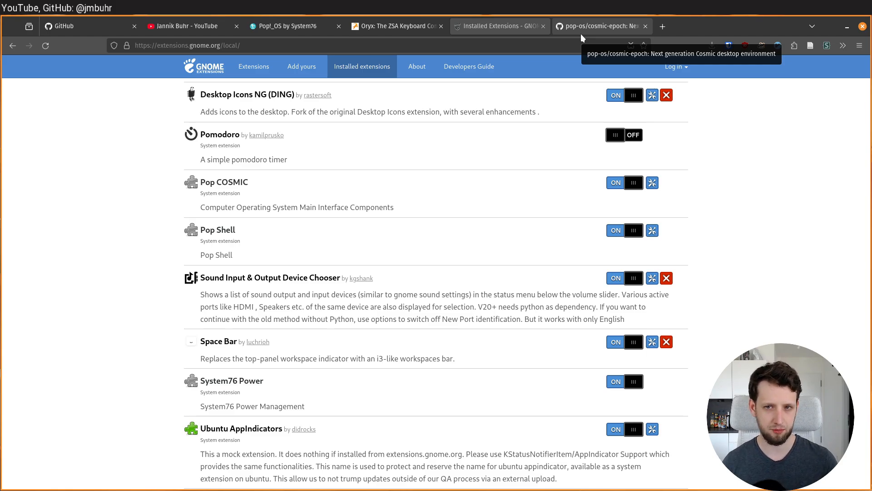
View the pop-os/cosmic-epoch GitHub repository, then return to the Pop!_OS site tab
click(601, 25)
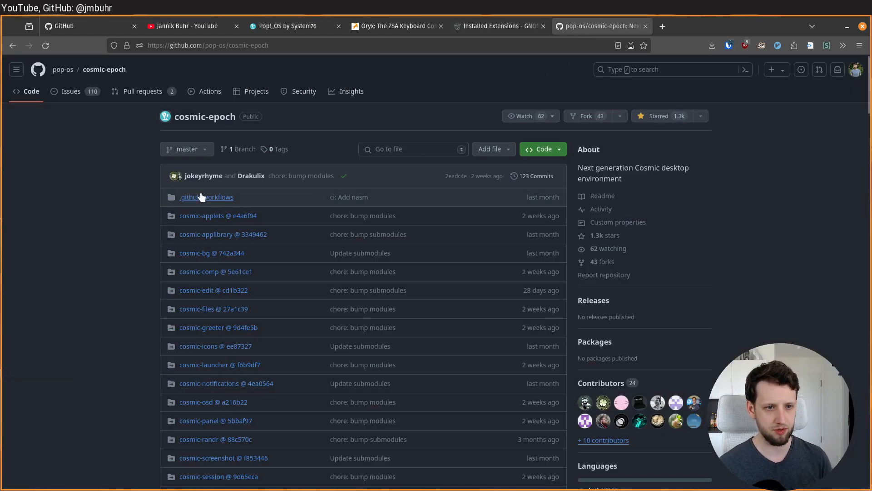
mouse_move(167, 209)
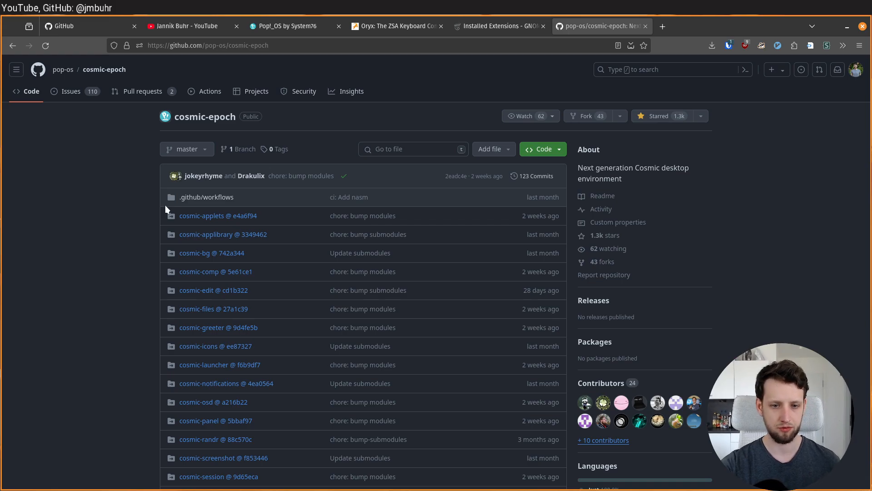
click(284, 25)
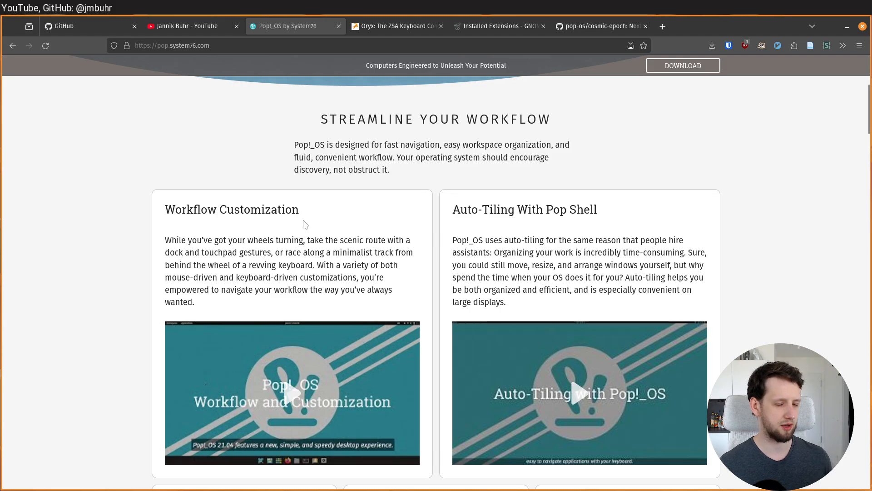
mouse_move(172, 193)
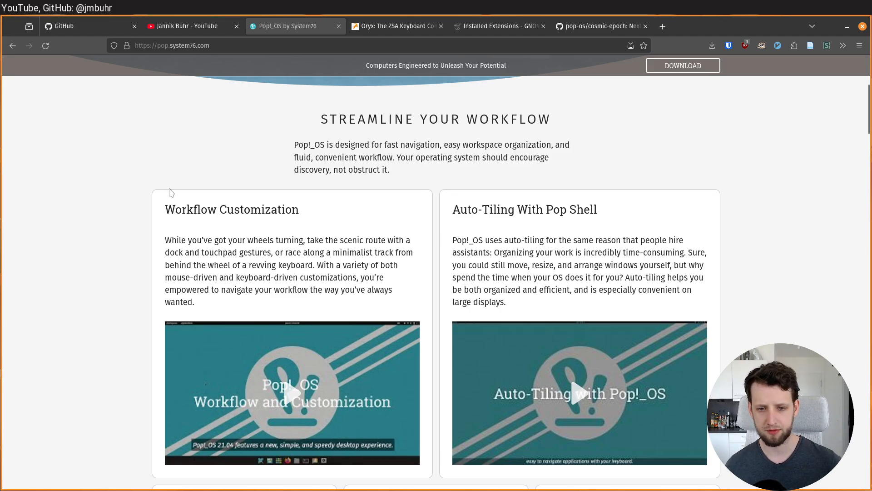
click(395, 25)
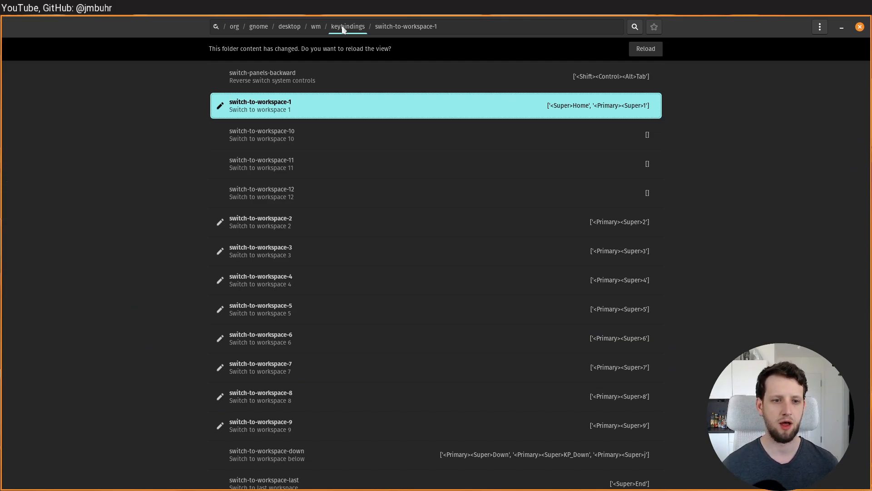
mouse_move(393, 240)
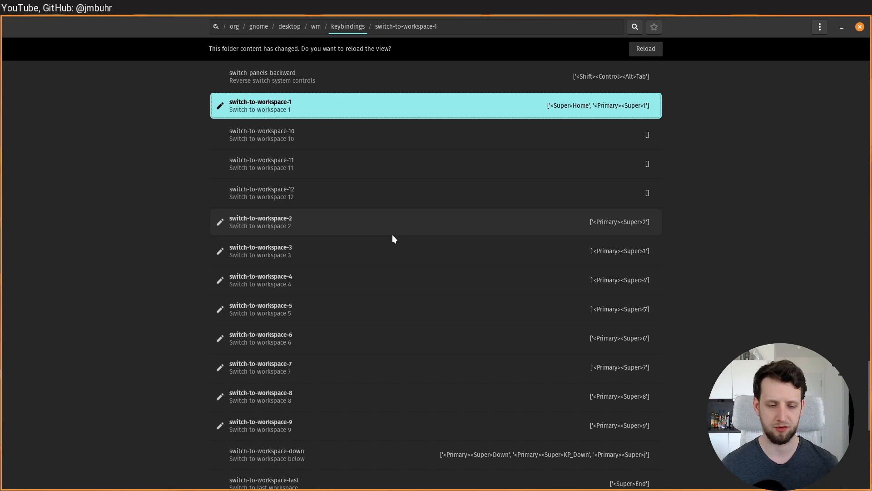
mouse_move(388, 227)
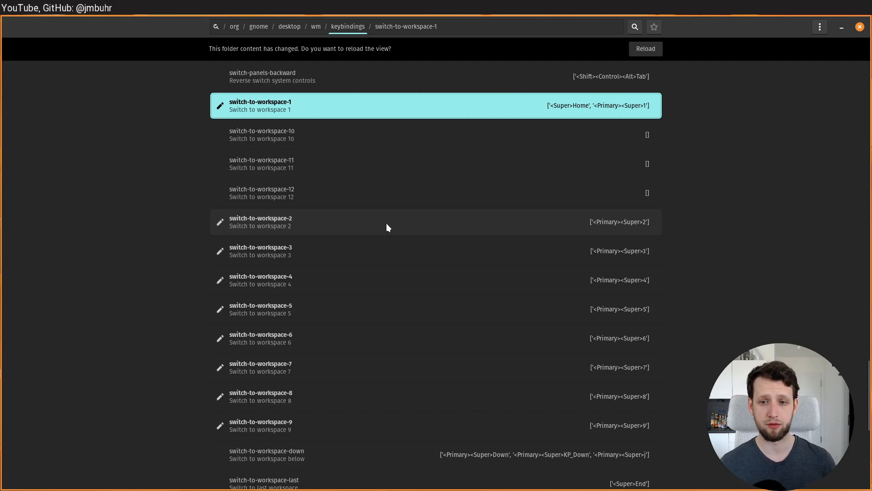